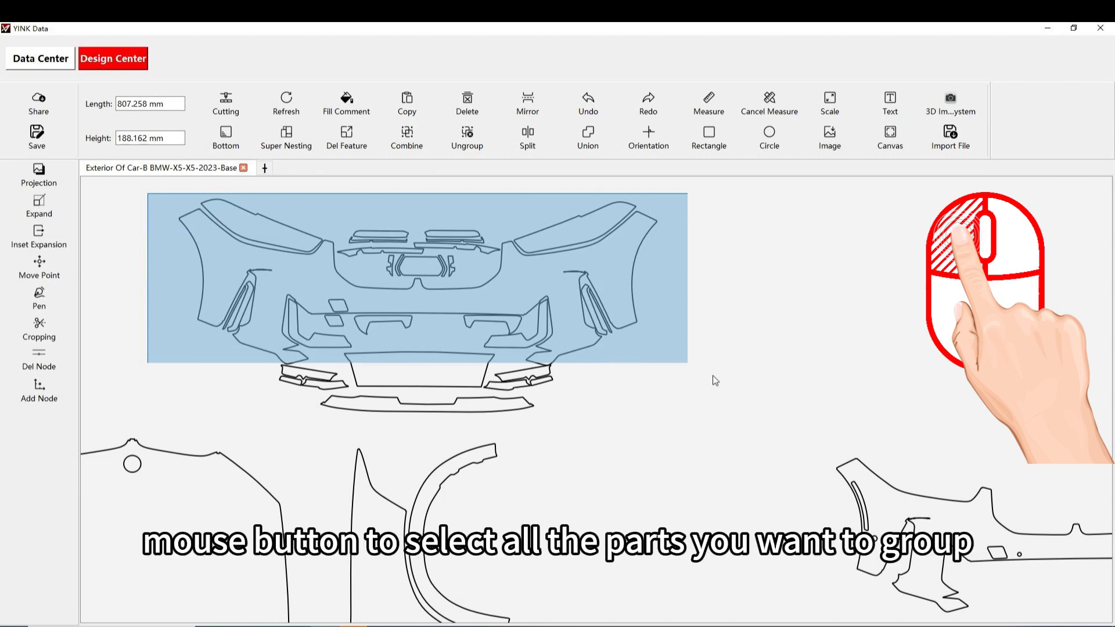
# - Box-select all the BMW X5 front bumper parts at the top of the layout
pyautogui.click(407, 137)
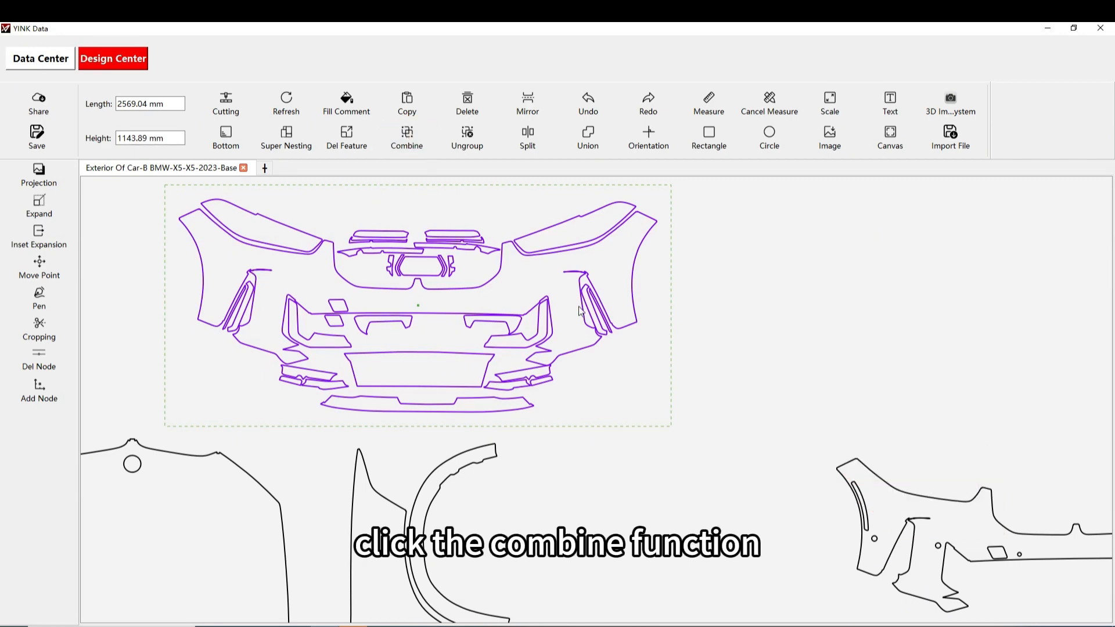
# - Combine the selected bumper parts into one unit and shift it slightly right
pyautogui.click(406, 135)
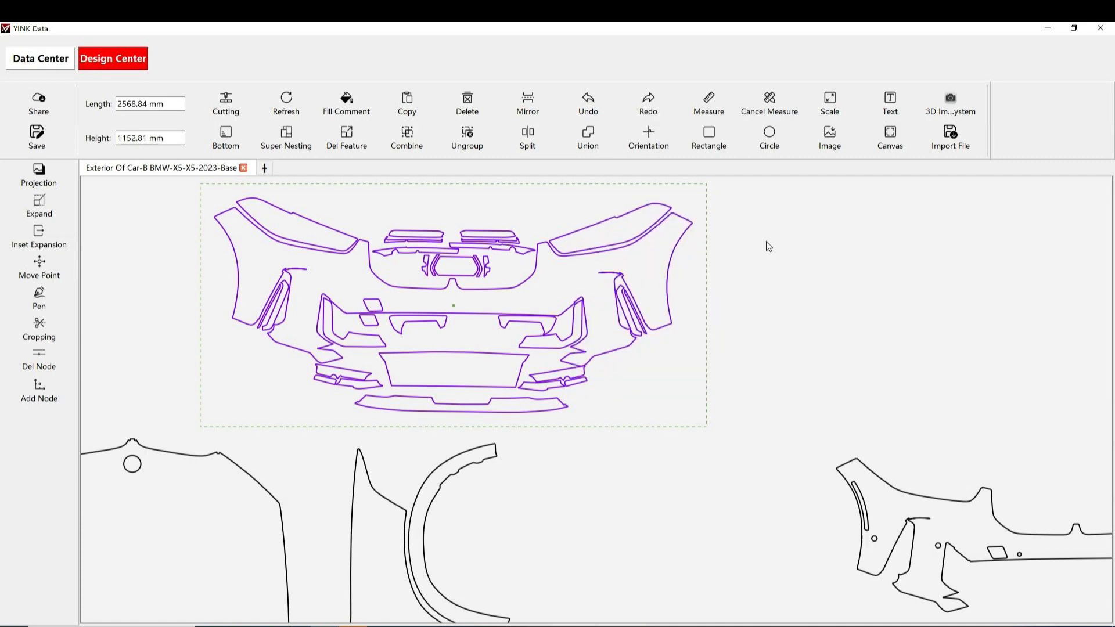
pyautogui.click(467, 138)
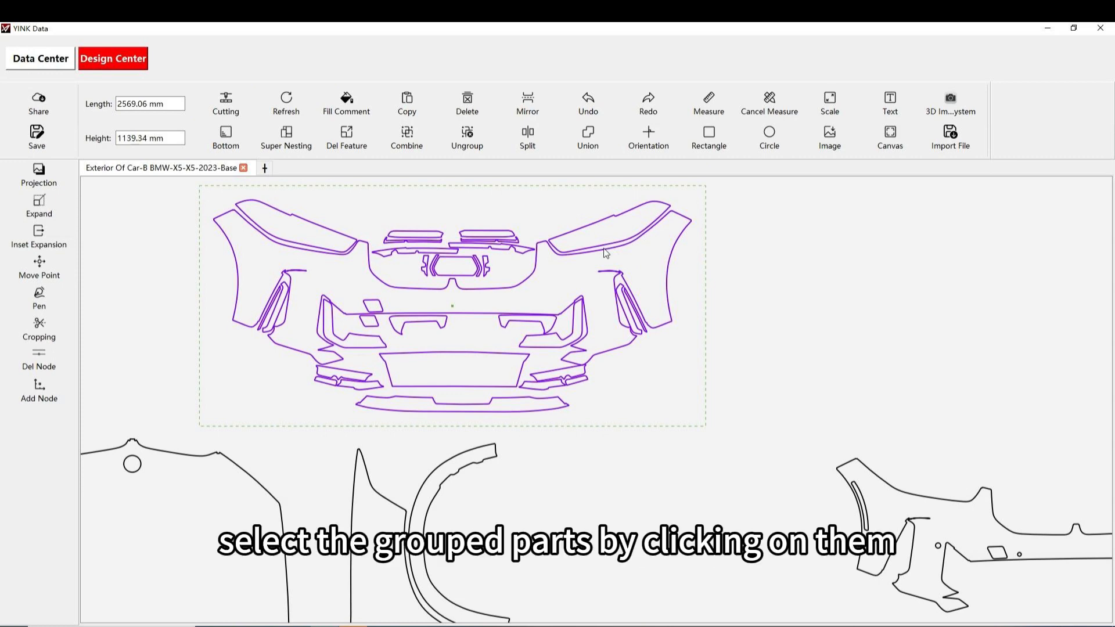
# - Ungroup the combined bumper unit into separate editable parts and deselect it
pyautogui.click(455, 305)
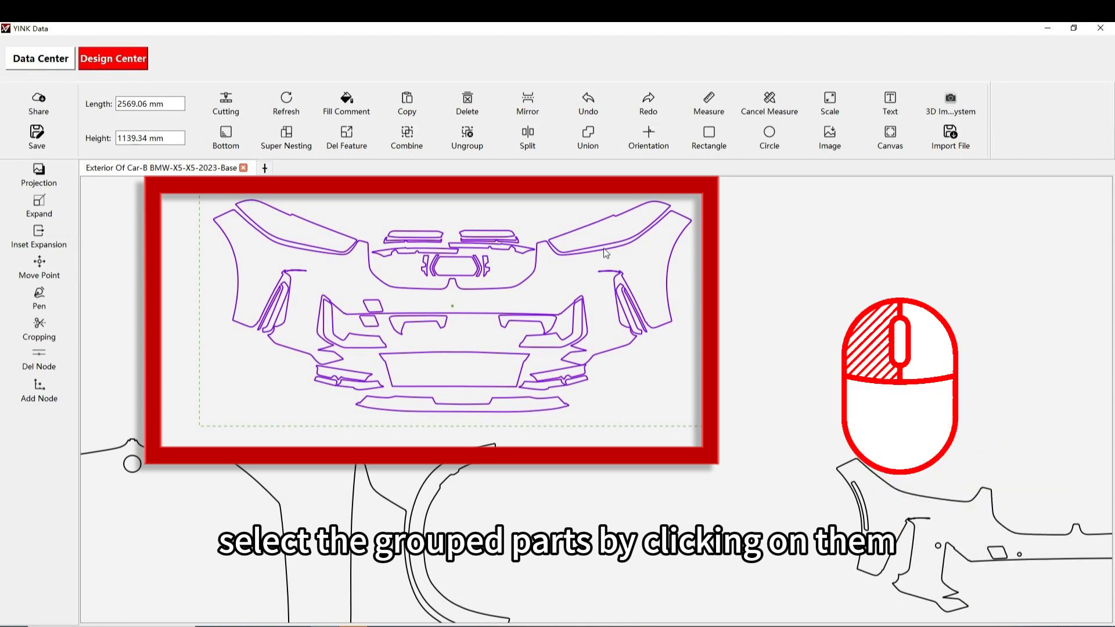
pyautogui.click(467, 137)
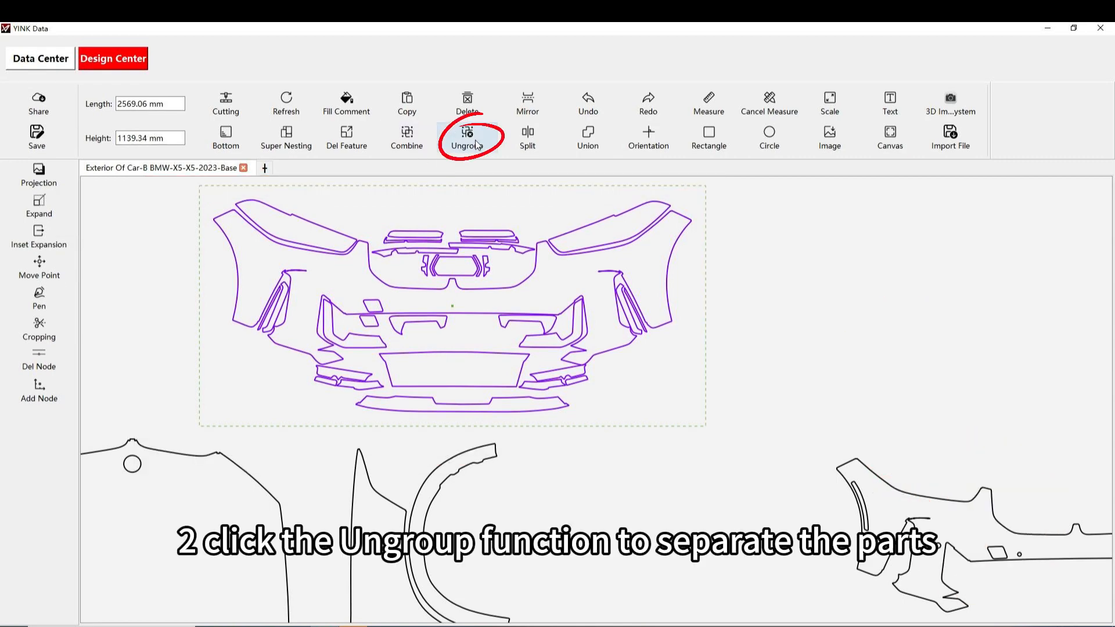
pyautogui.click(467, 135)
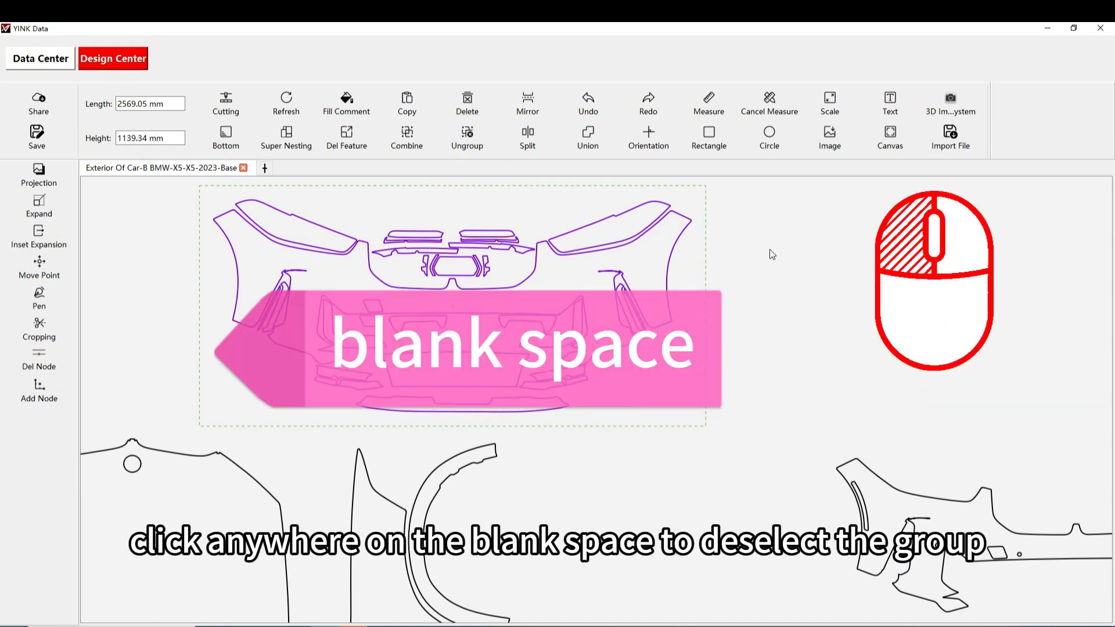
pyautogui.click(771, 254)
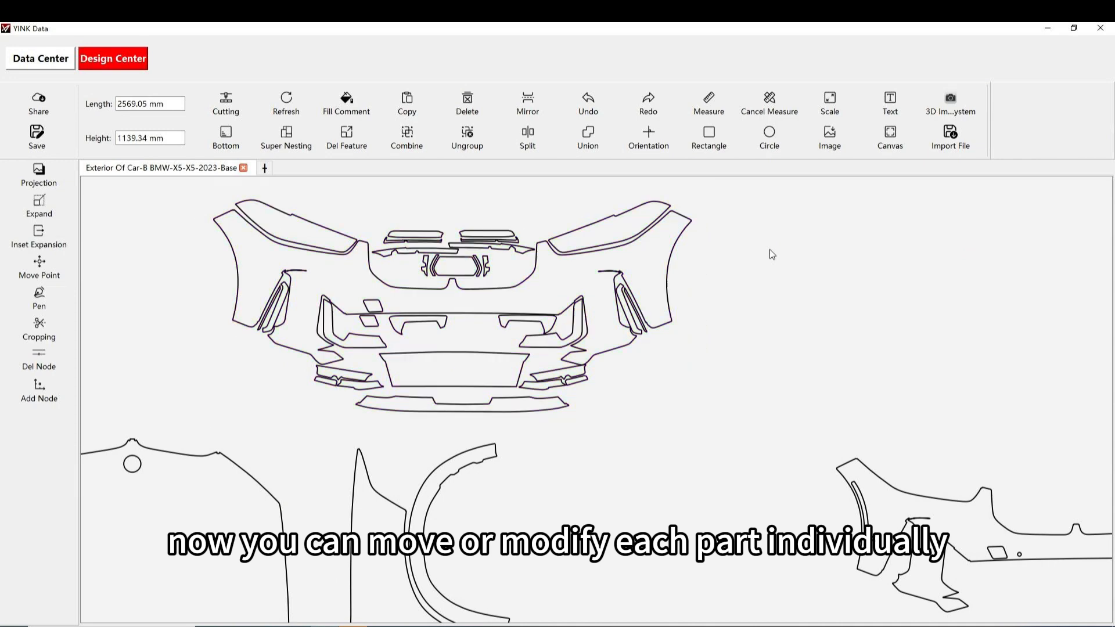